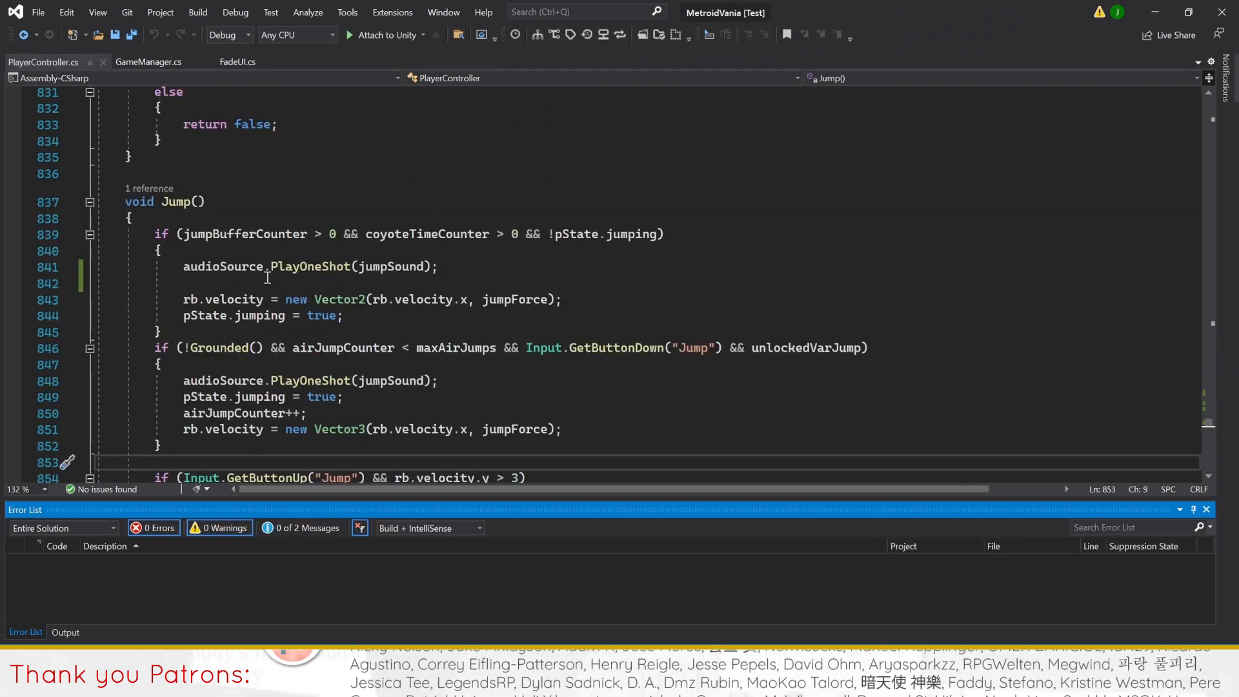
# Step: Wrap audioSource.PlayOneShot(jumpSound) in an if (Input.GetButtonDown("Jump")) check inside Jump()
pyautogui.scroll(-3)
pyautogui.write('if(Input.')
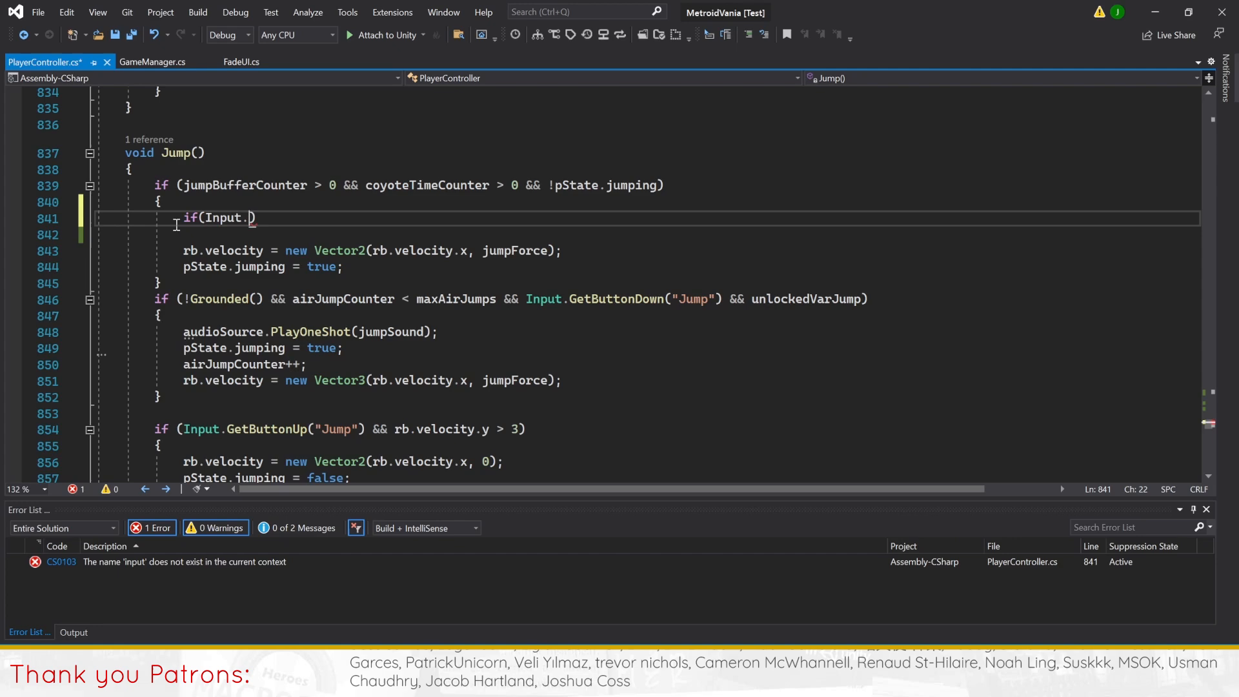
pyautogui.write('GetButtonDown("jump")')
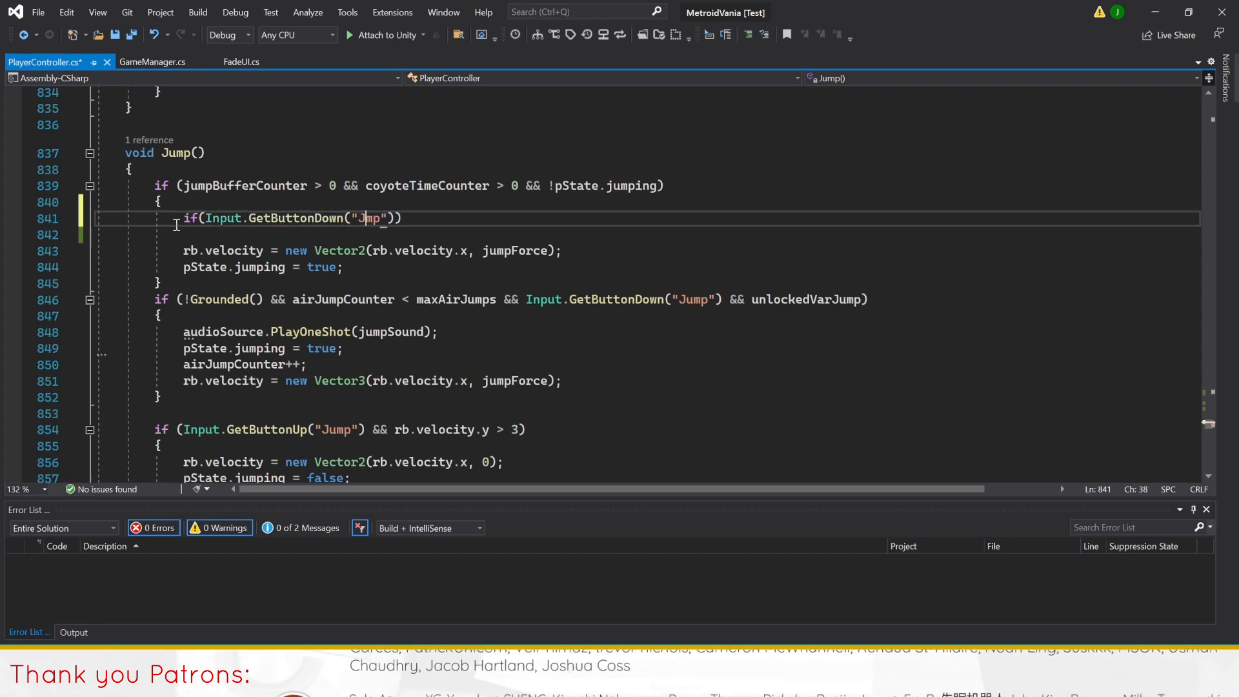
pyautogui.write('audioSource.PlayOneShot(jumpSound);')
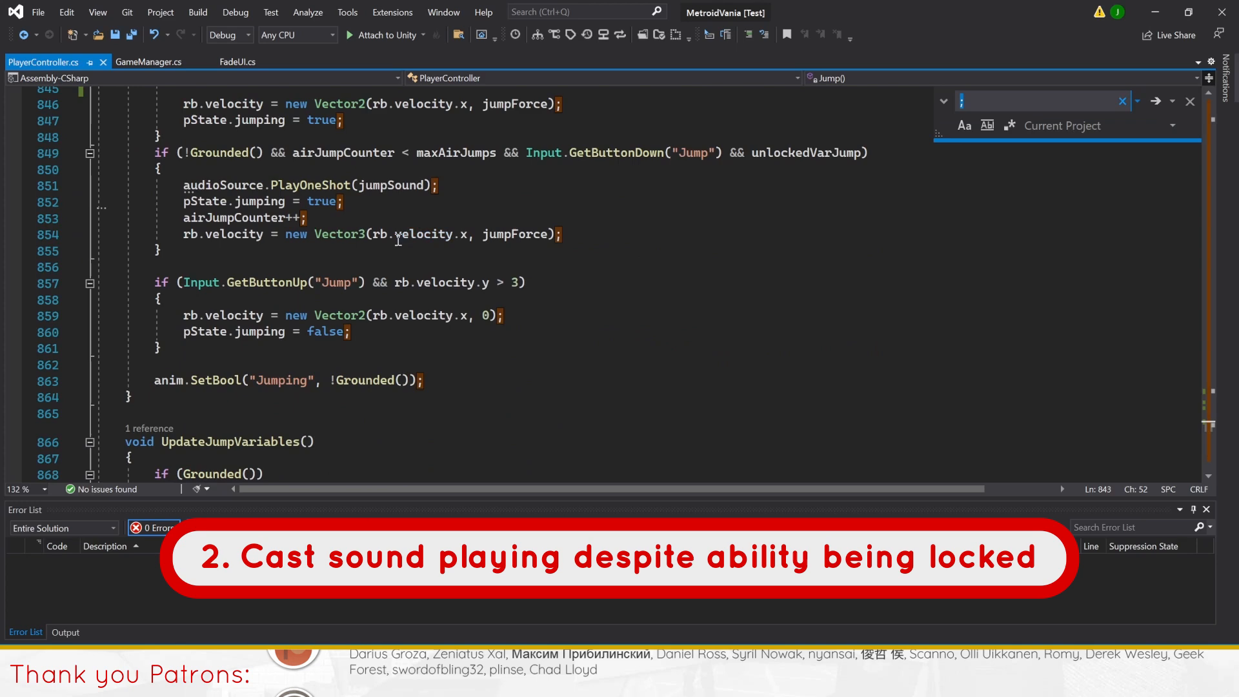
# Step: Add audioSource.PlayOneShot(spellCastSound); to CastCoroutine's side-cast and down-cast branches and save PlayerController
pyautogui.write('castcor')
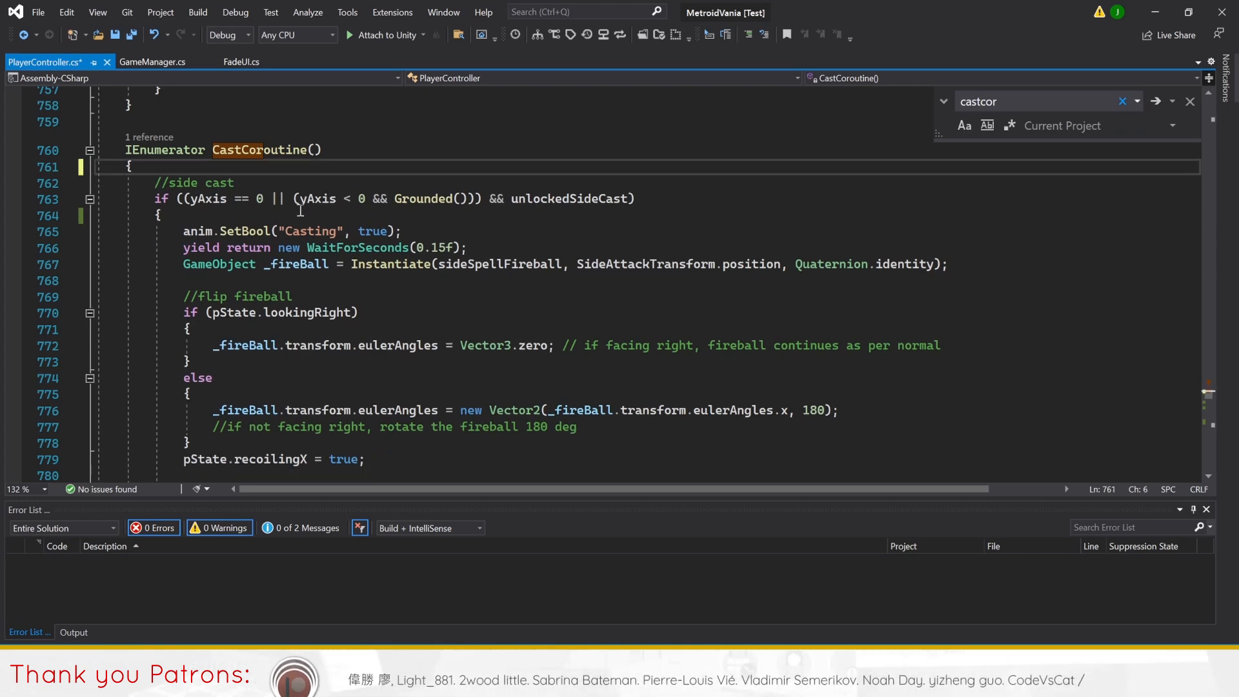
pyautogui.write('audioSource.PlayOneShot(spellCastSound);')
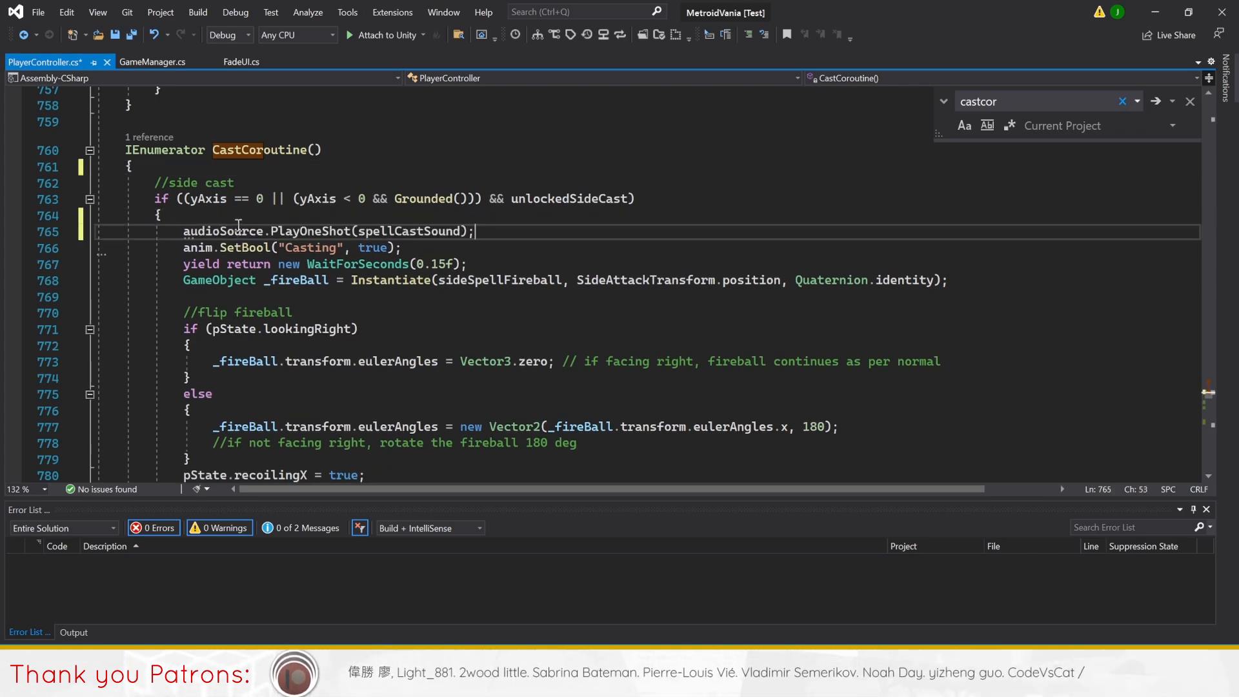
pyautogui.scroll(-3)
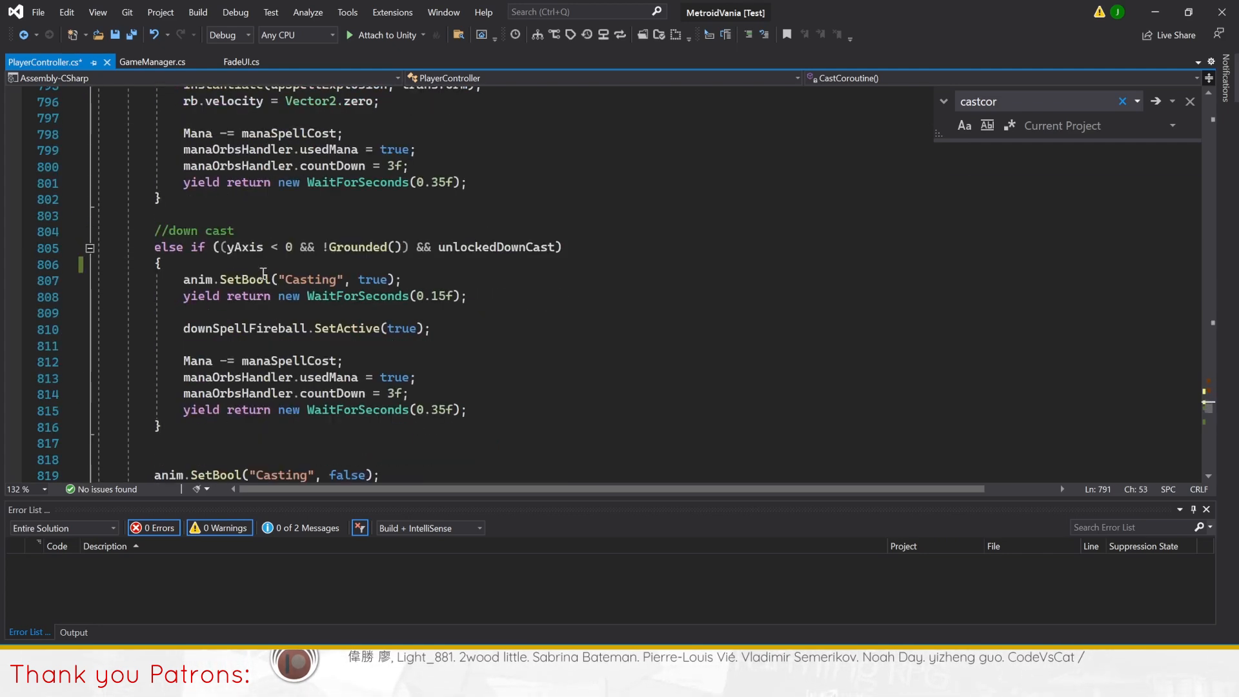
pyautogui.write('audioSource.PlayOneShot(spellCastSound);')
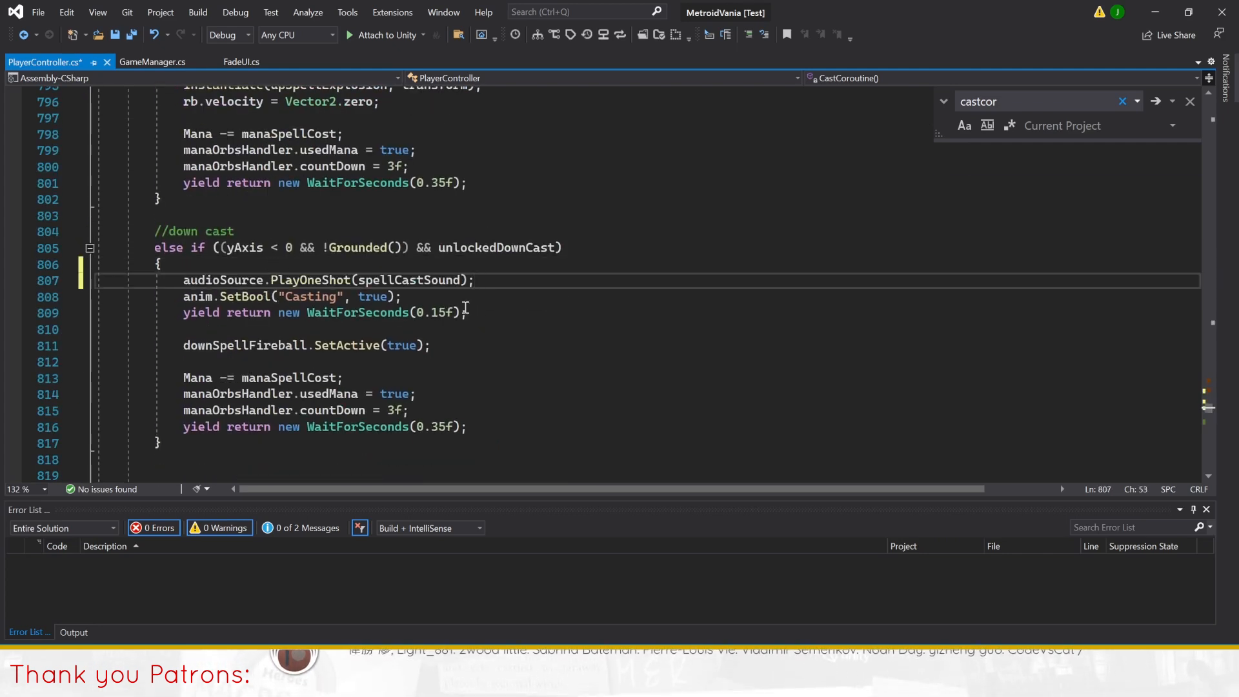
pyautogui.press('ctrl+s')
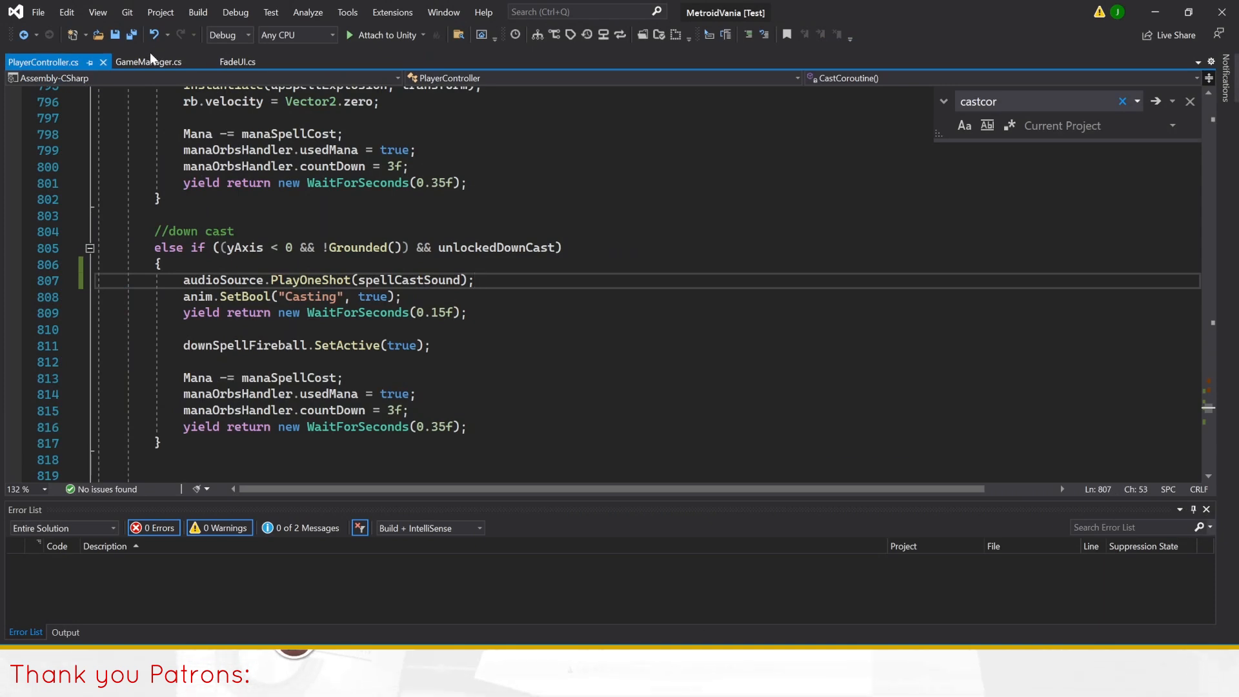
# Step: Add public void SaveGame() calling SaveData.Instance.SavePlayerData(); to GameManager after UnPauseGame
pyautogui.click(148, 62)
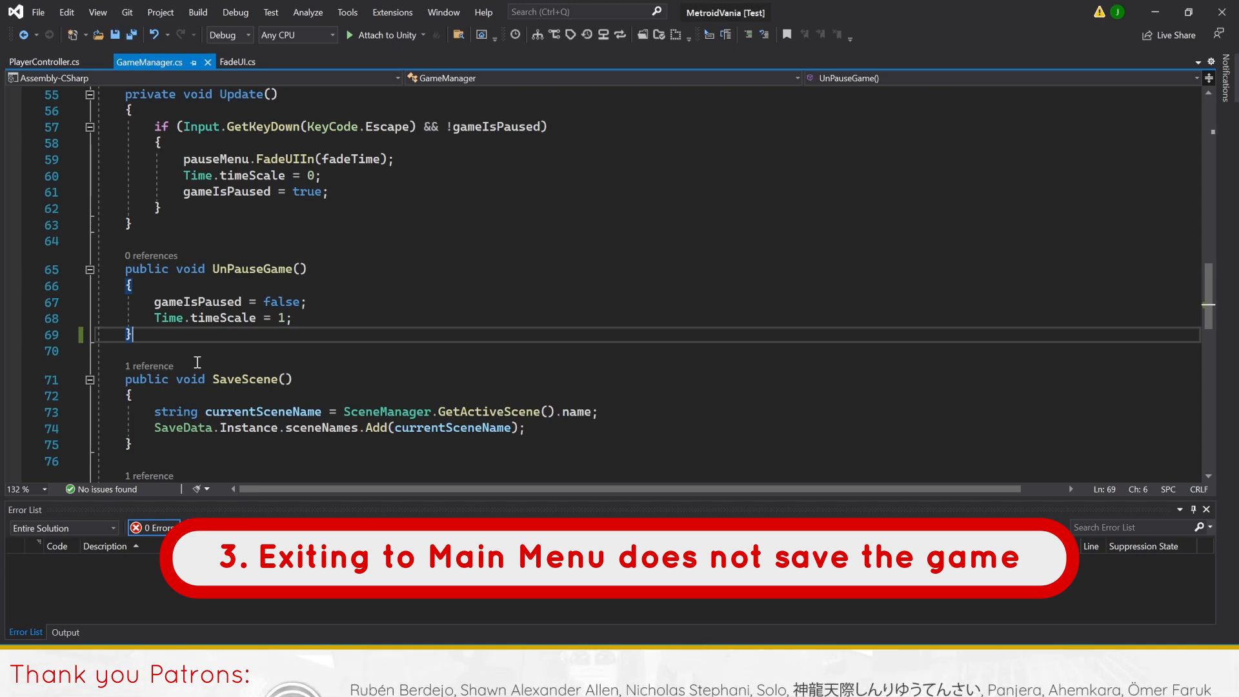
pyautogui.write('public void SaveGame(')
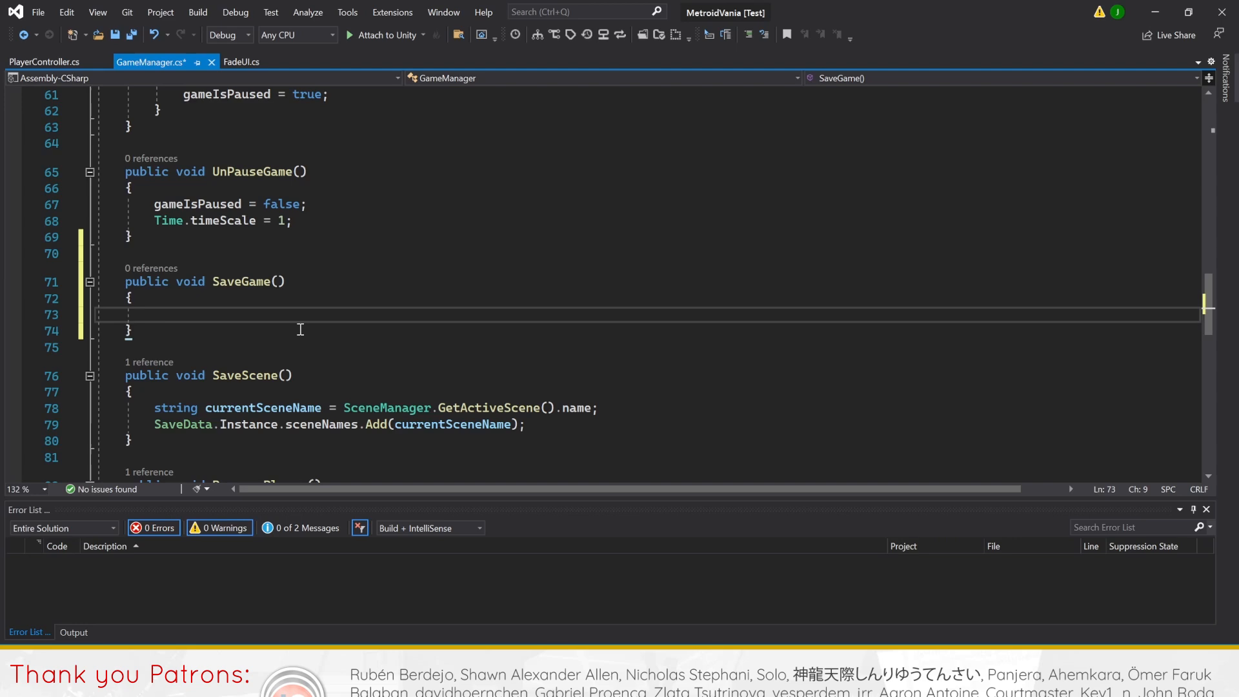
pyautogui.write('SaveData.i')
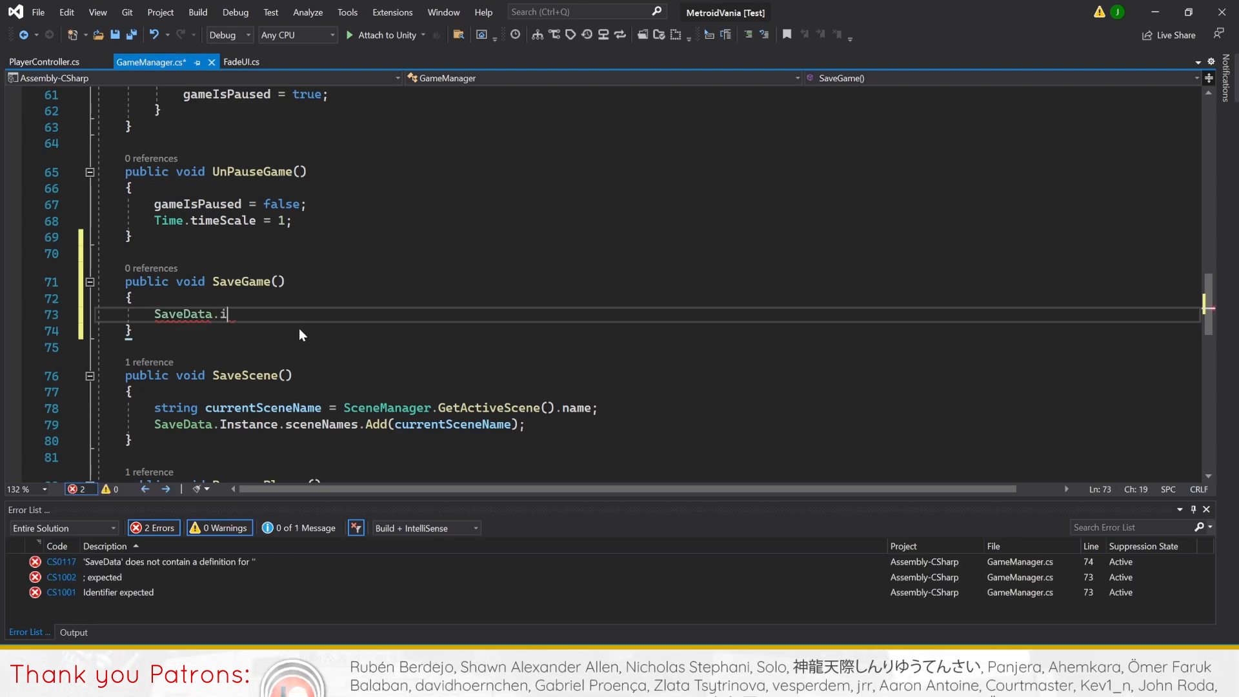
pyautogui.write('nstance.SavePlayerData();')
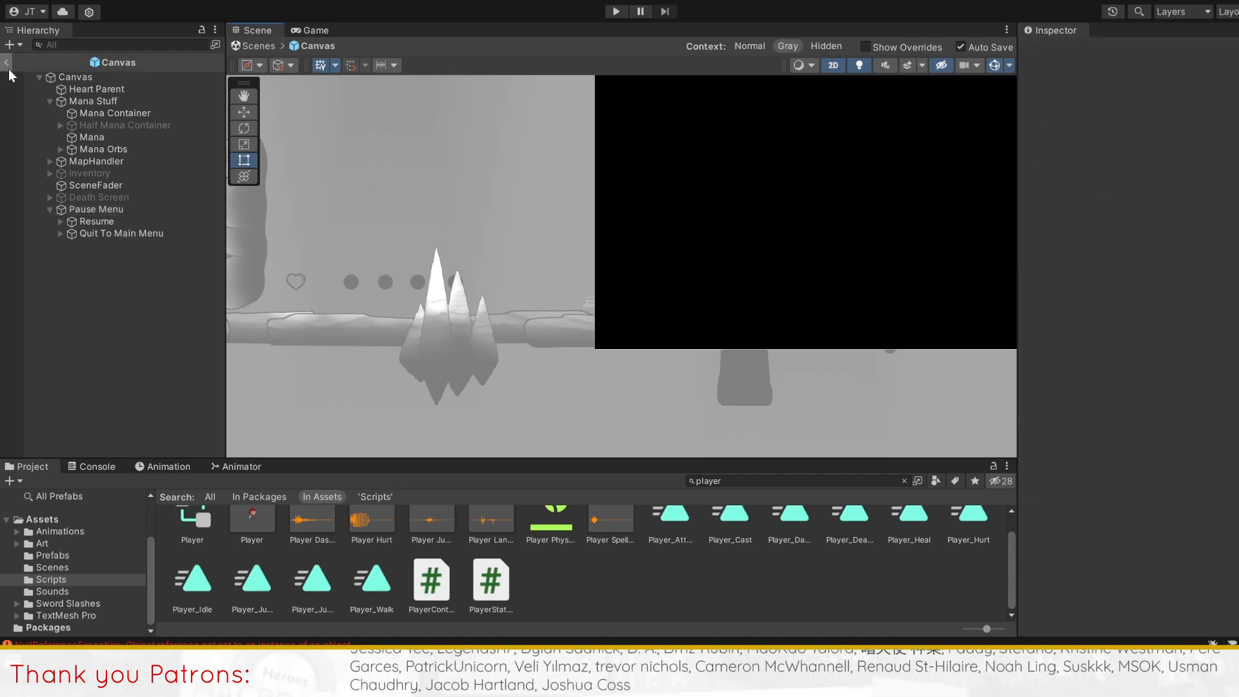
# Step: Enter Play mode in Unity to test the patched scripts in Cave_1
pyautogui.click(616, 11)
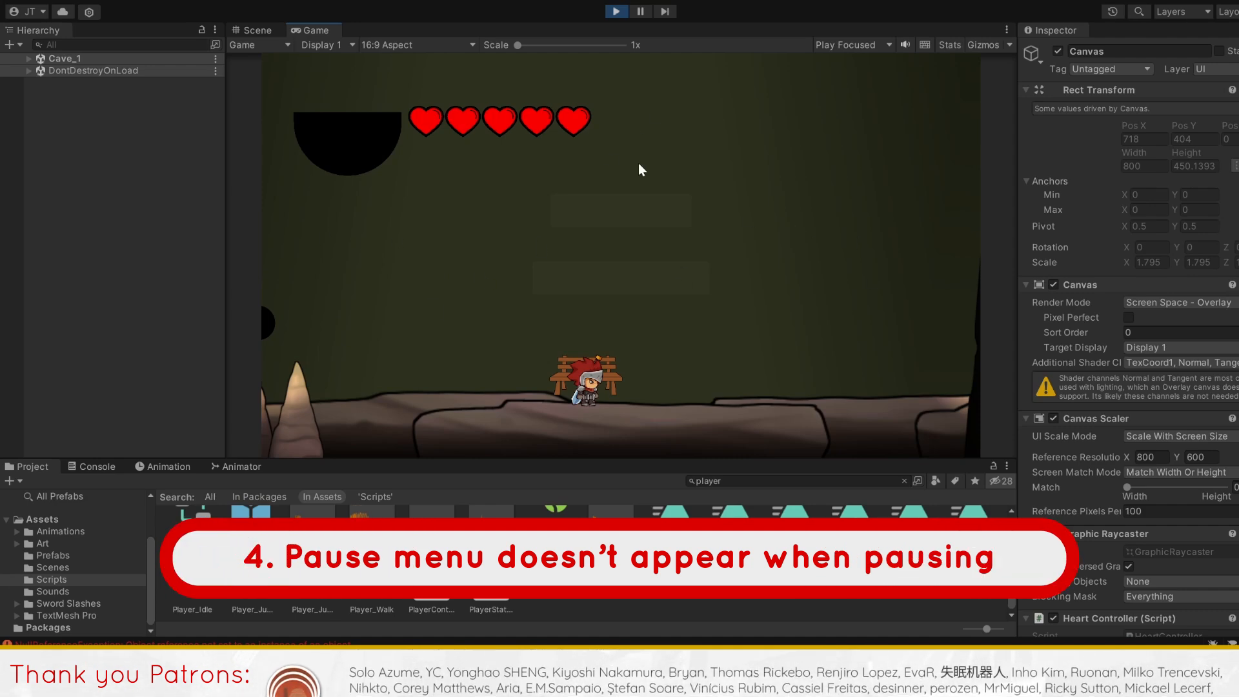
# Step: Exit Play mode and select the Pause Menu object to inspect its FadeUI and canvas group
pyautogui.click(254, 29)
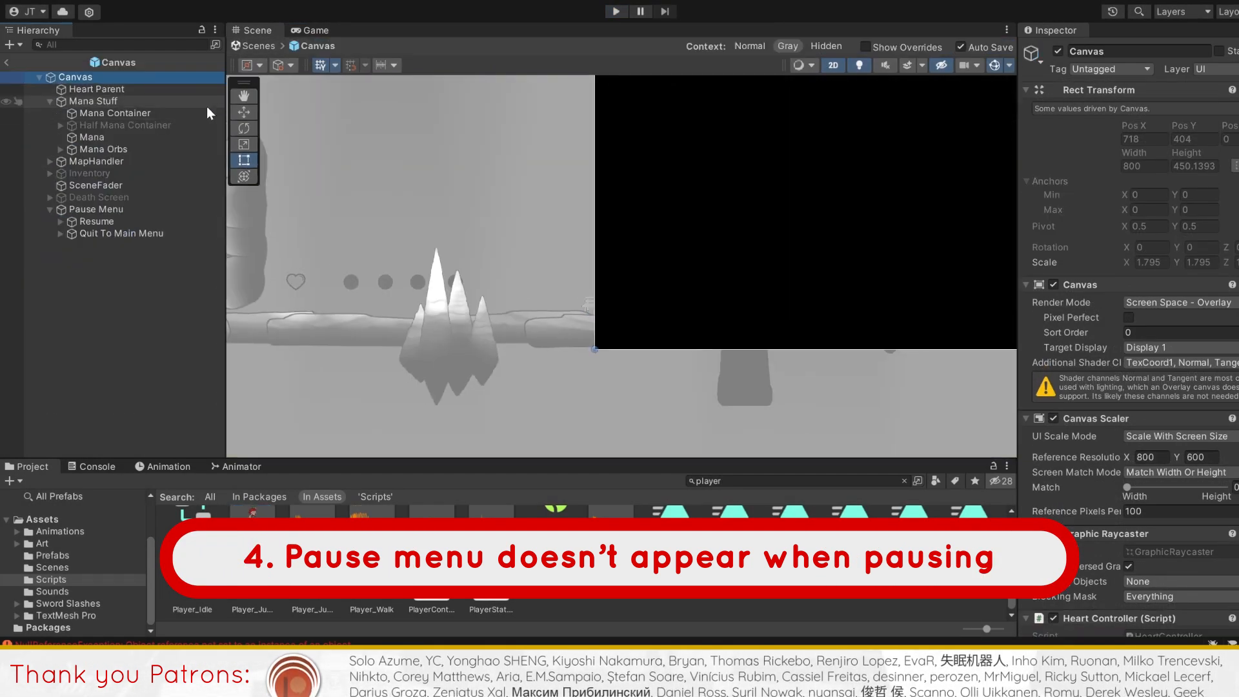
pyautogui.click(96, 209)
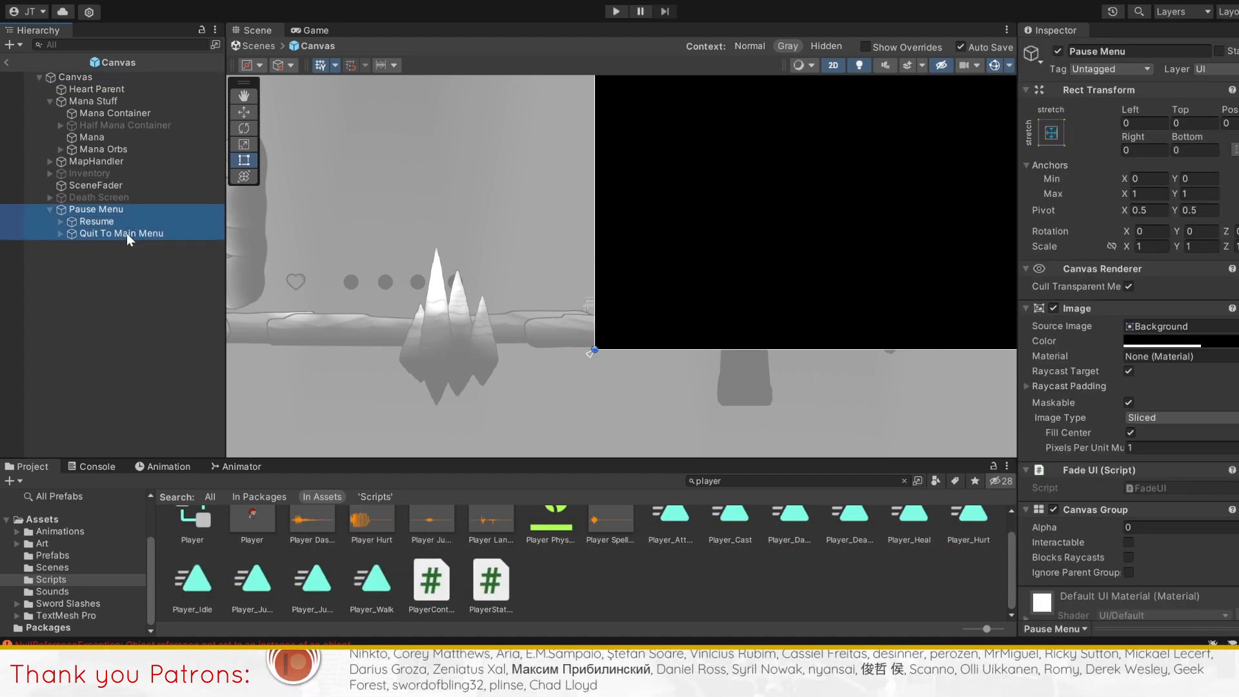
pyautogui.click(122, 233)
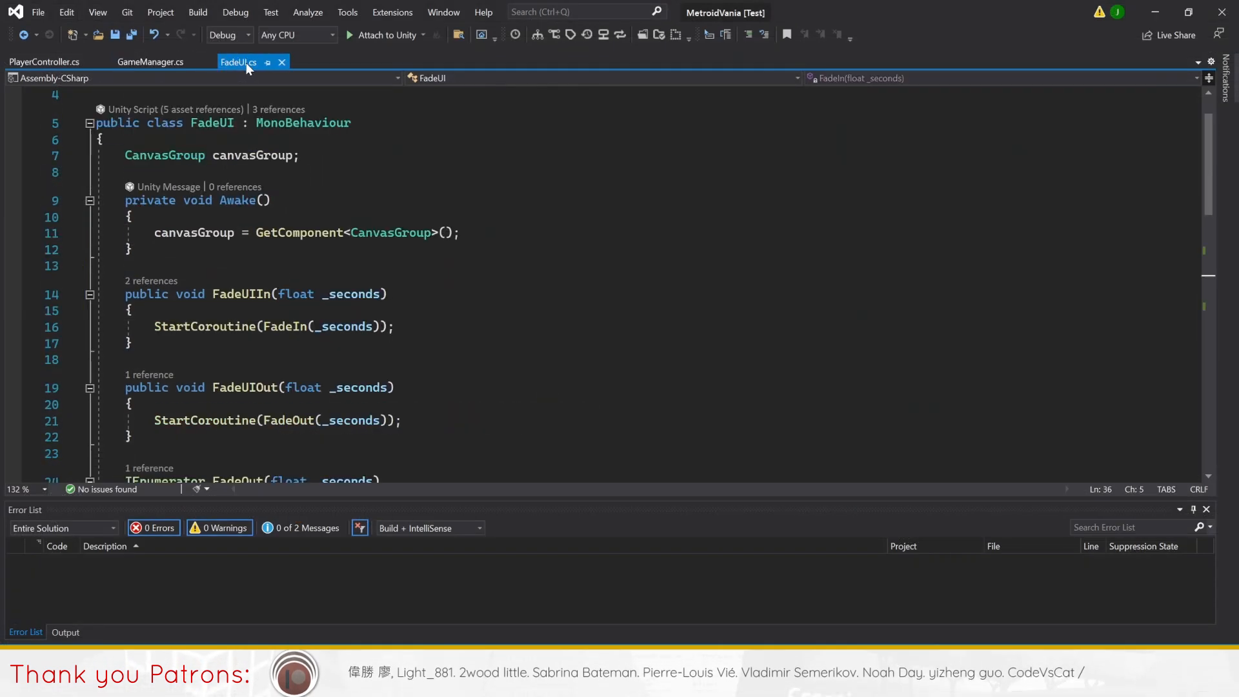
# Step: Scroll FadeUI.cs down to its FadeOut and FadeIn coroutines
pyautogui.scroll(-3)
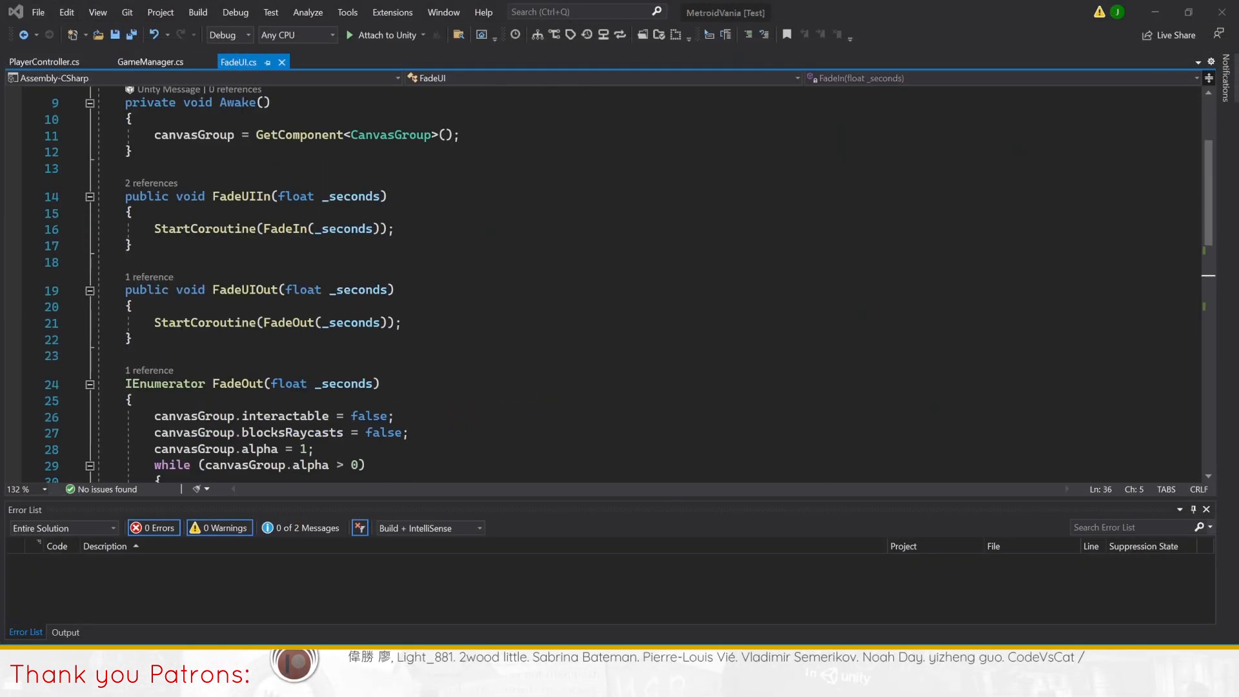
pyautogui.scroll(-3)
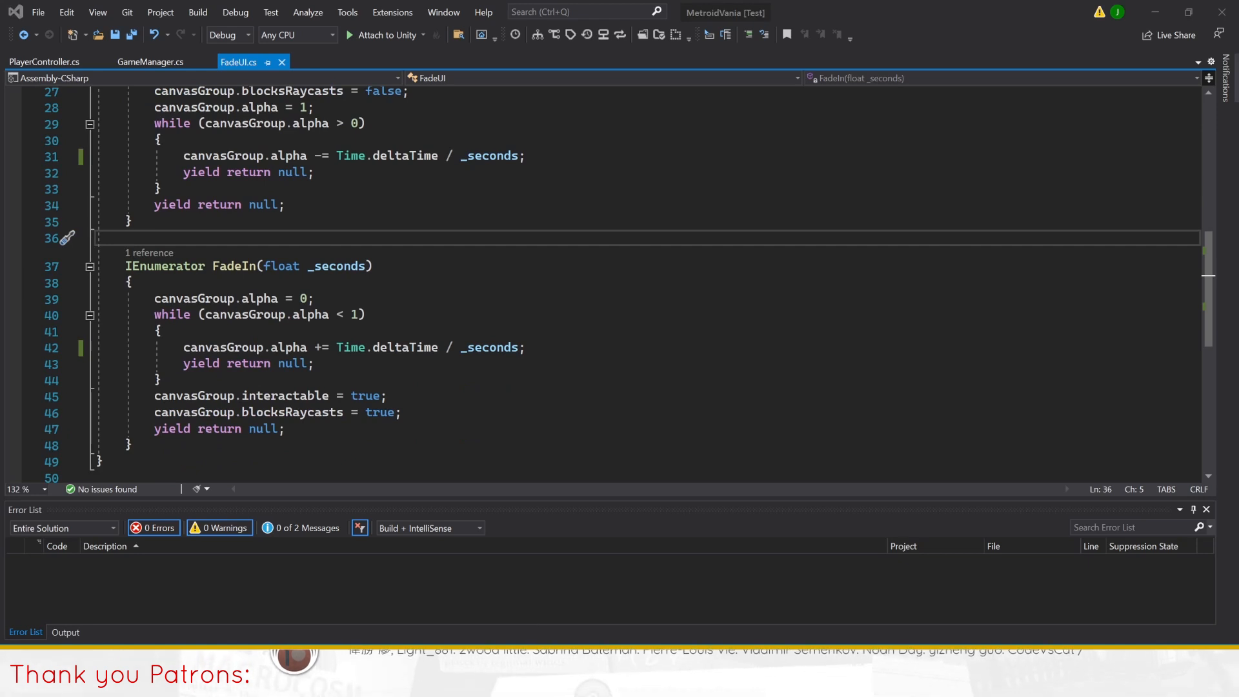